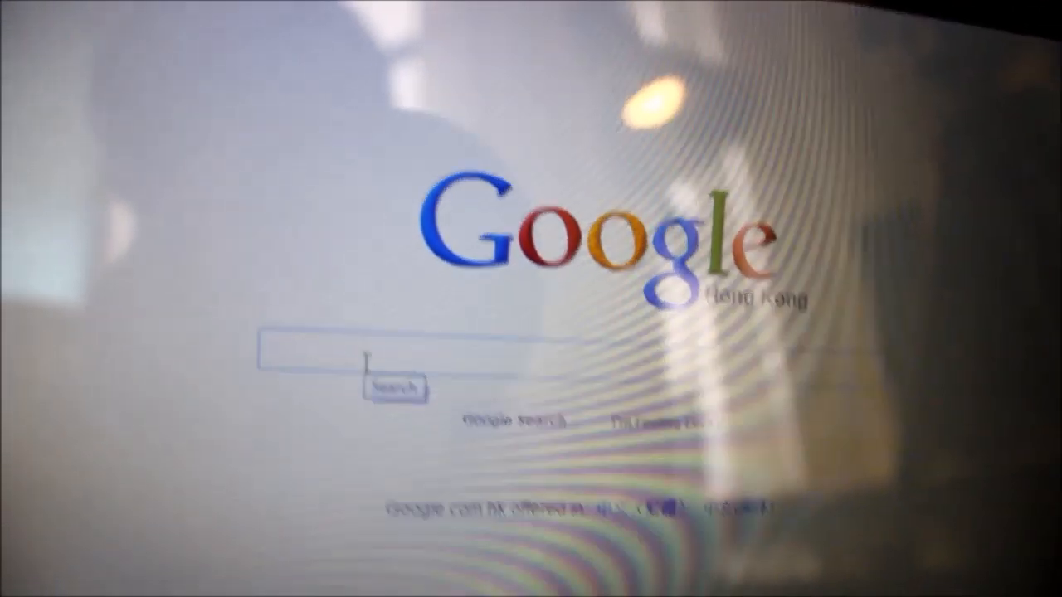
type("youtube")
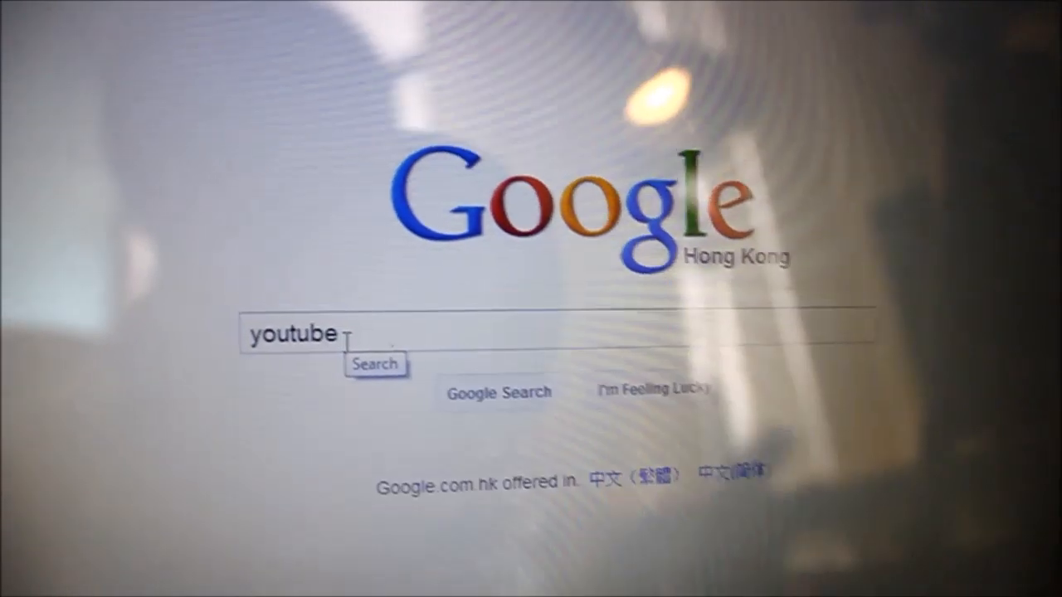